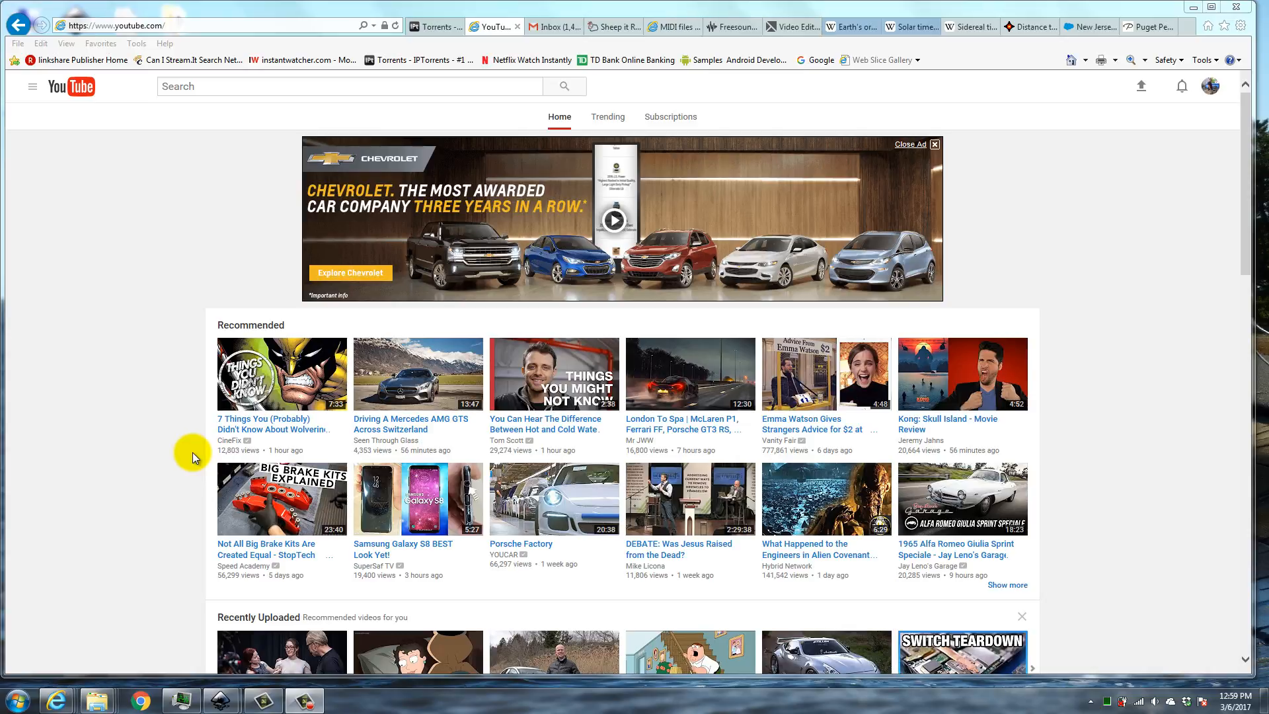
mouse_move(219, 235)
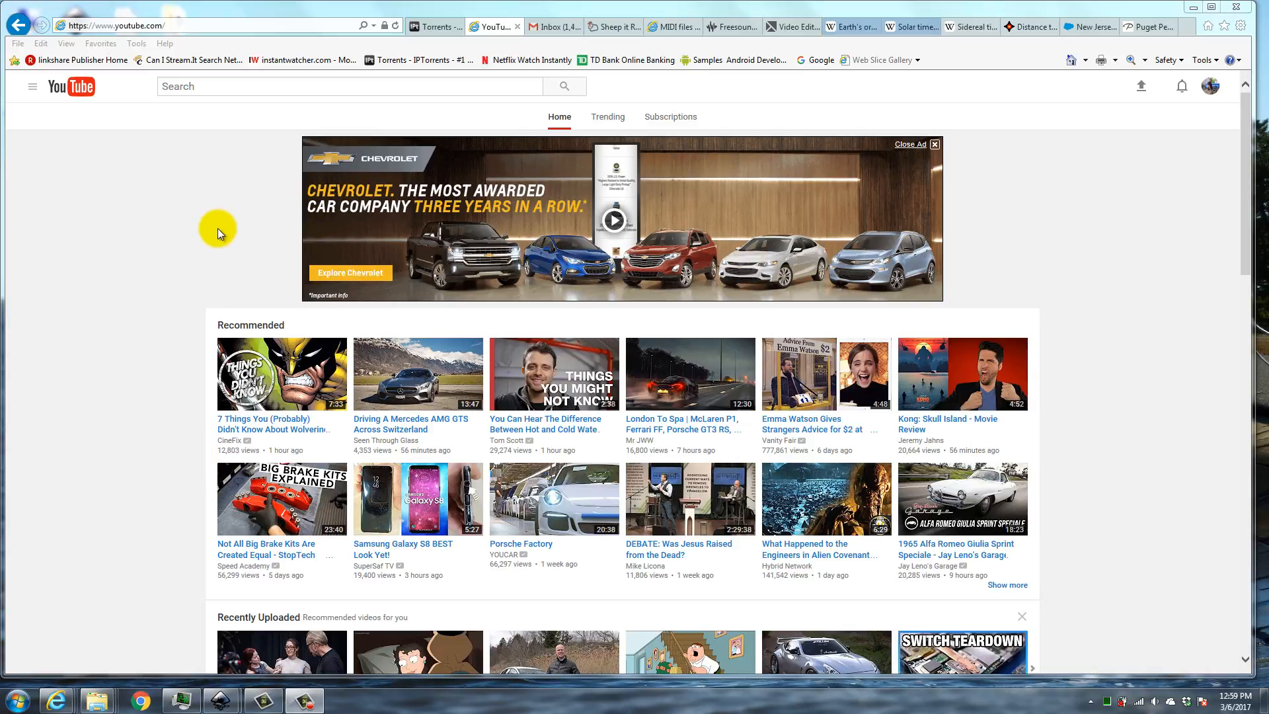
mouse_move(67, 97)
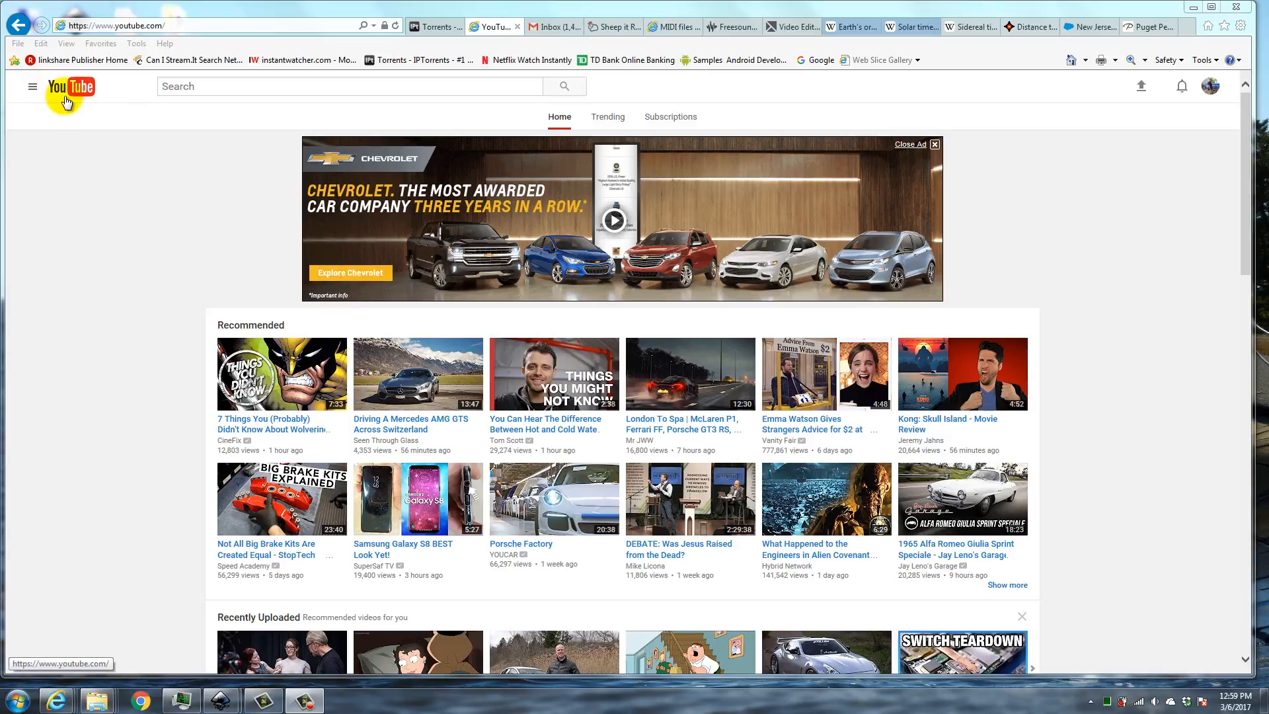
mouse_move(123, 210)
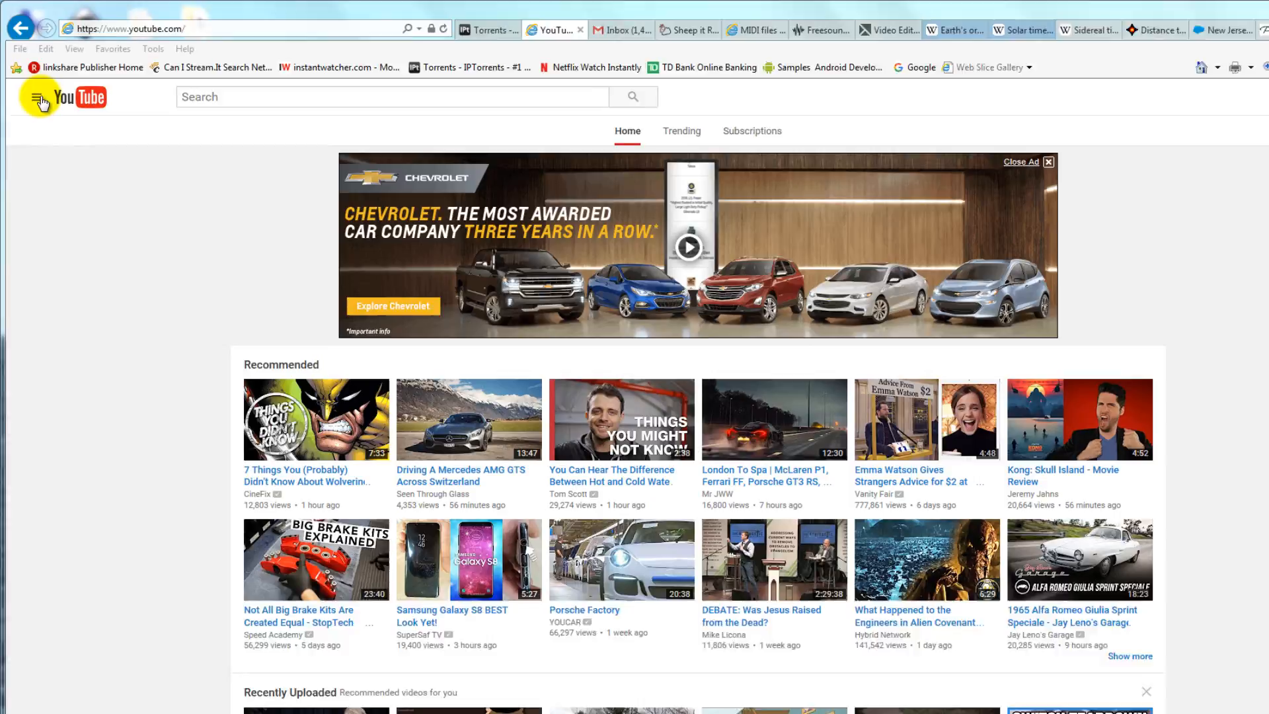
Step: Go to the History page from YouTube's guide menu
click(38, 96)
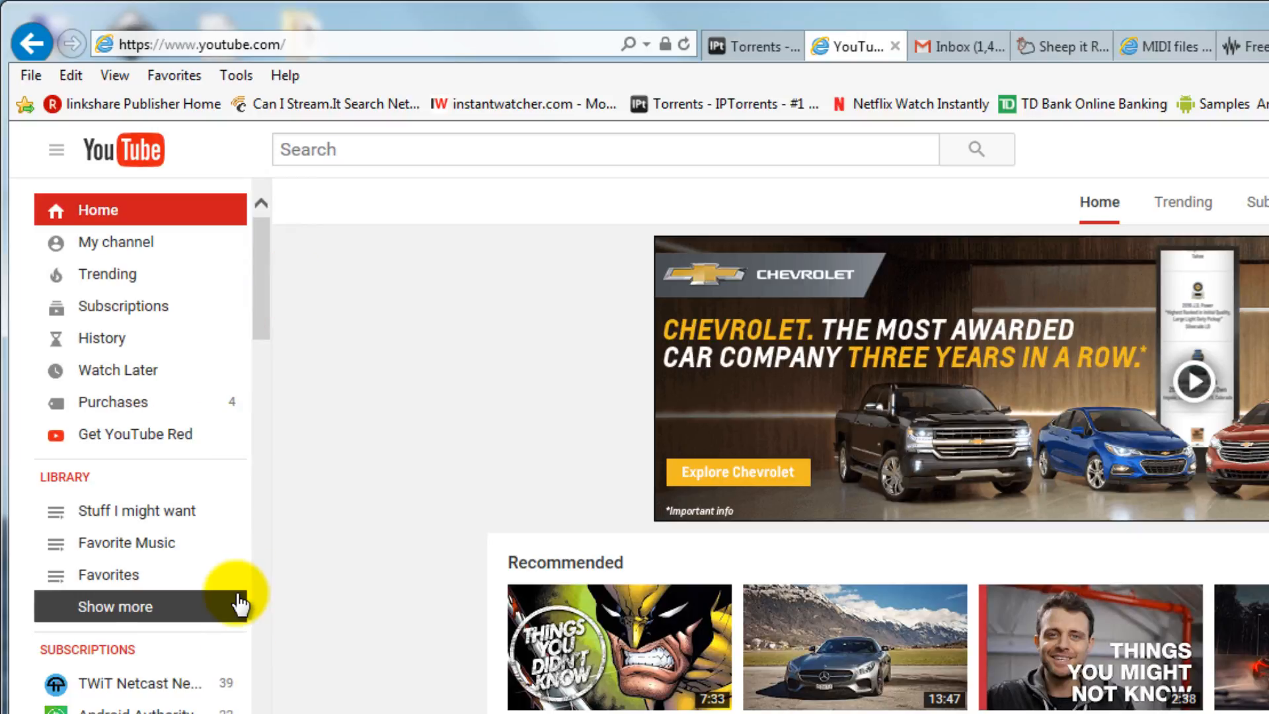
mouse_move(95, 469)
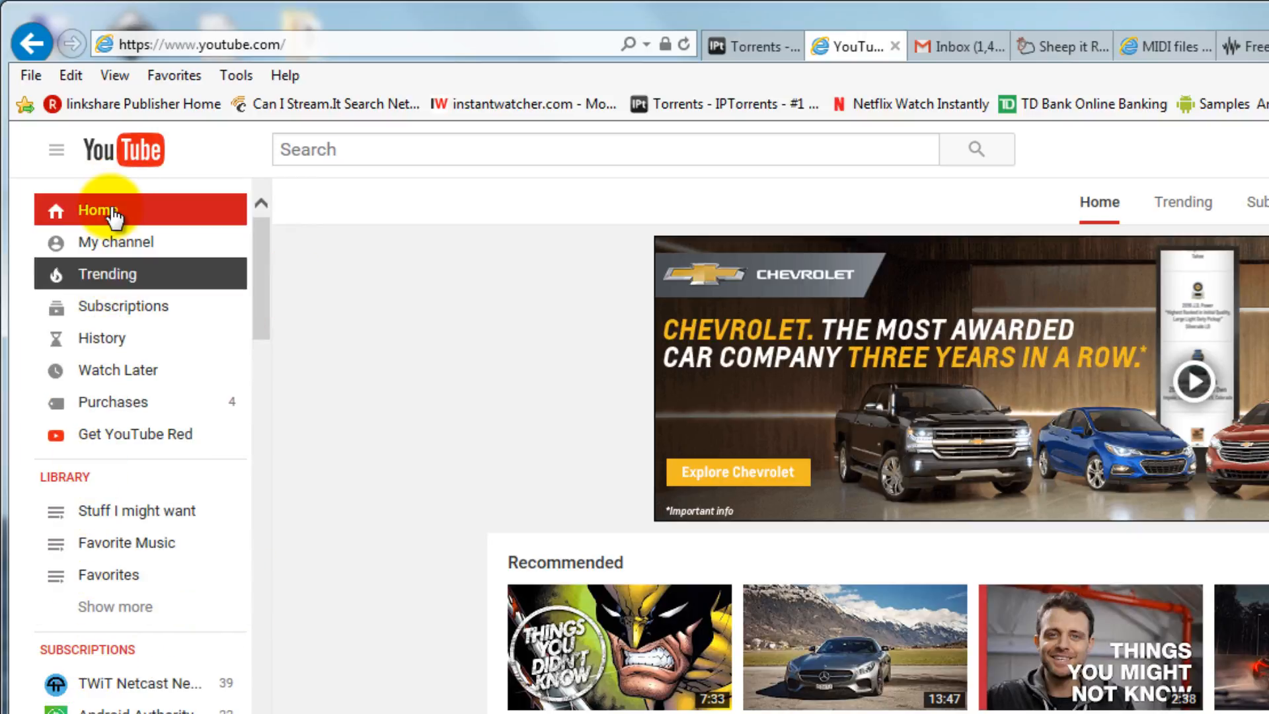
mouse_move(101, 337)
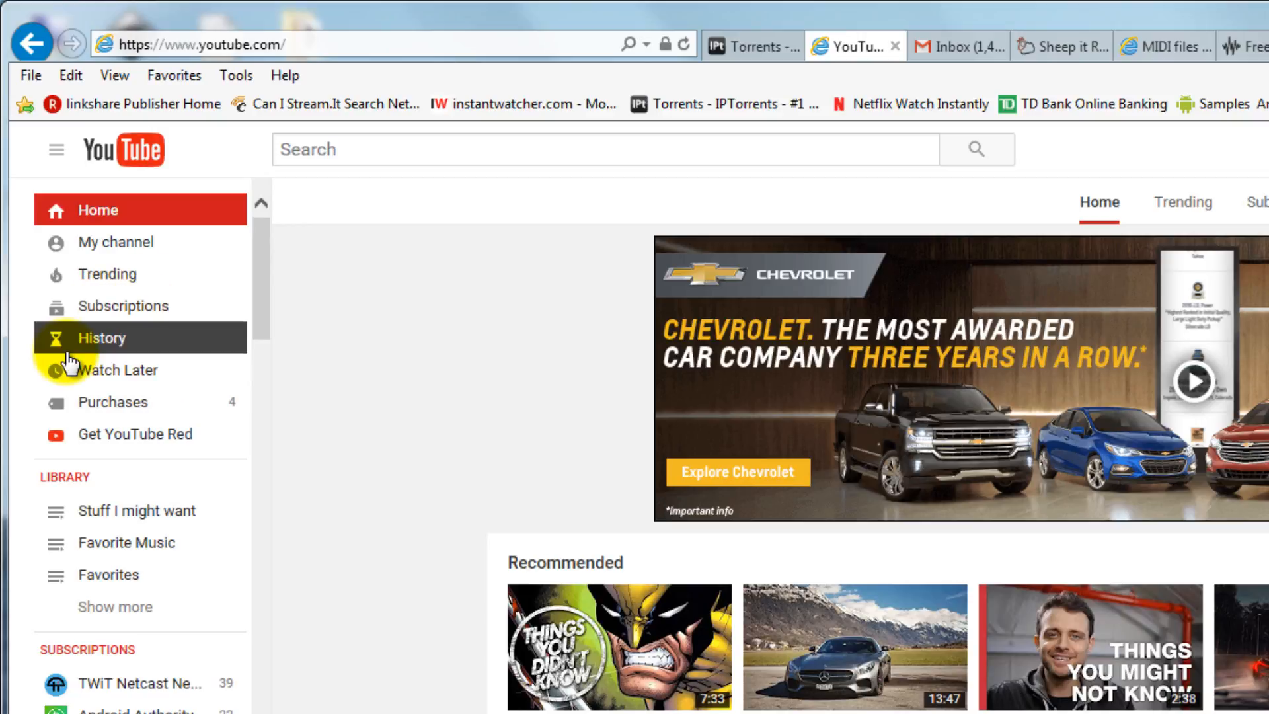
click(102, 337)
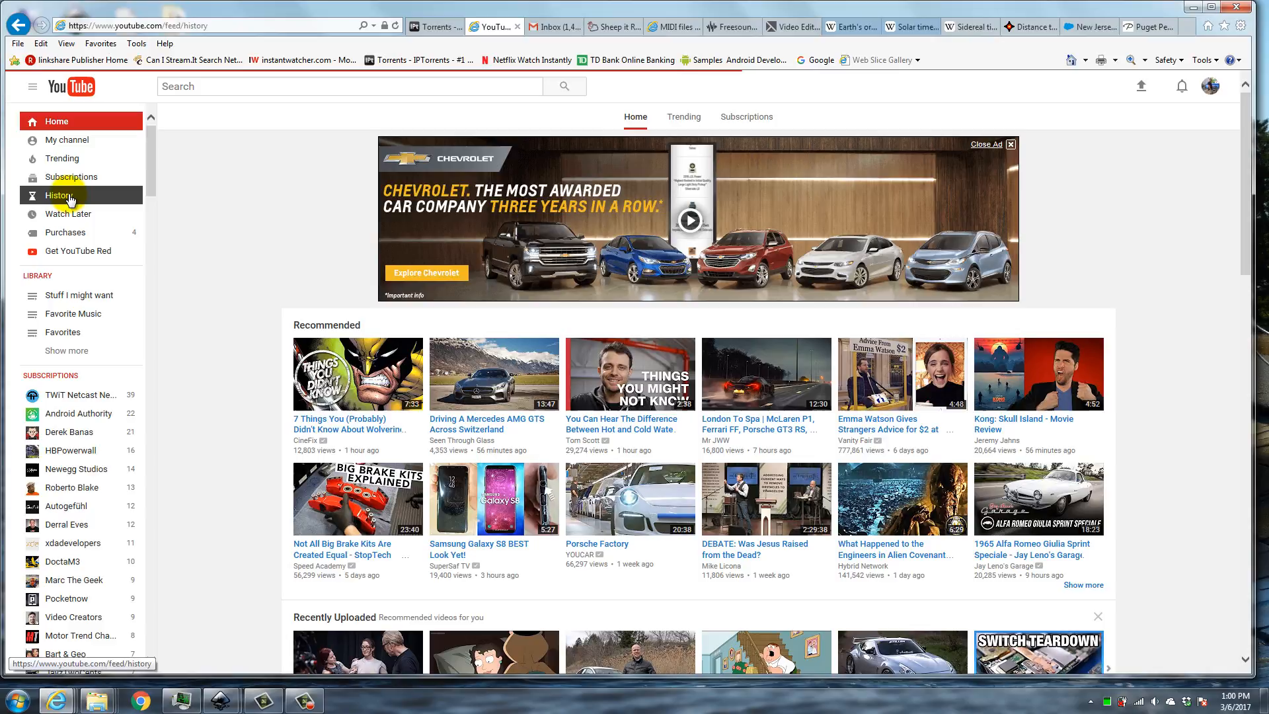
Step: Switch the History page to the 'Comments on videos' feed of past comments and replies
click(58, 195)
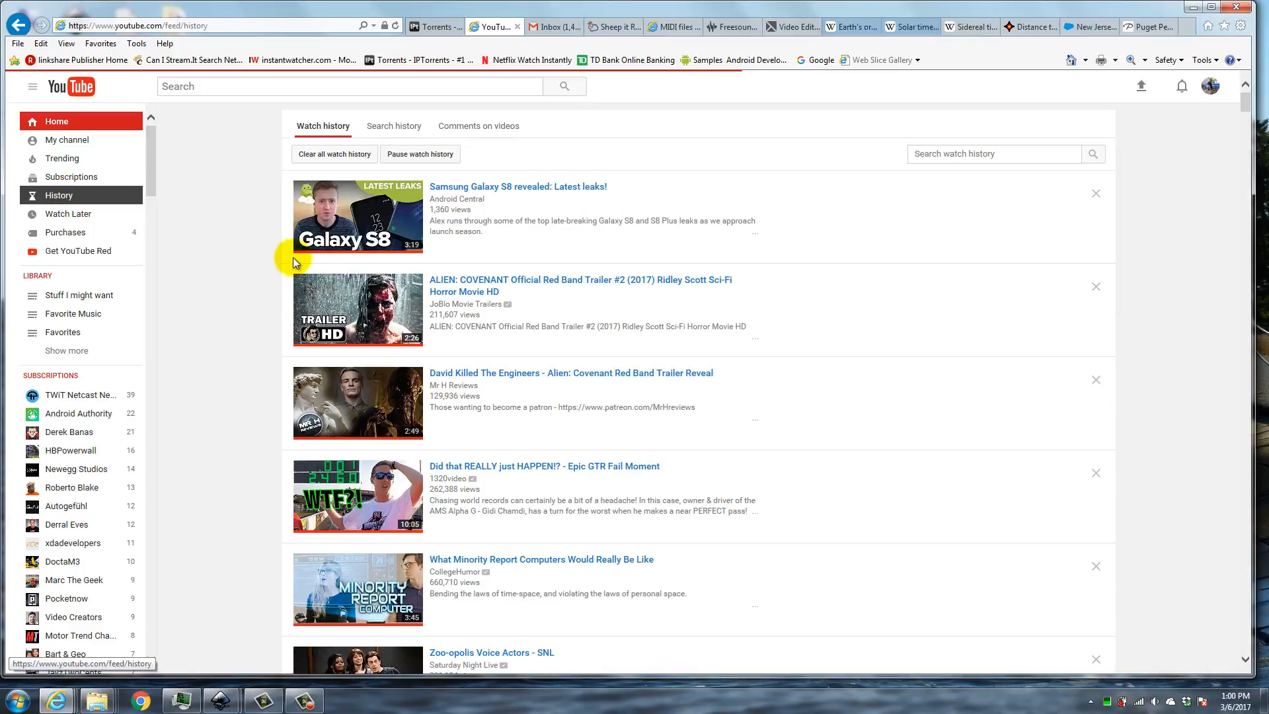
mouse_move(391, 167)
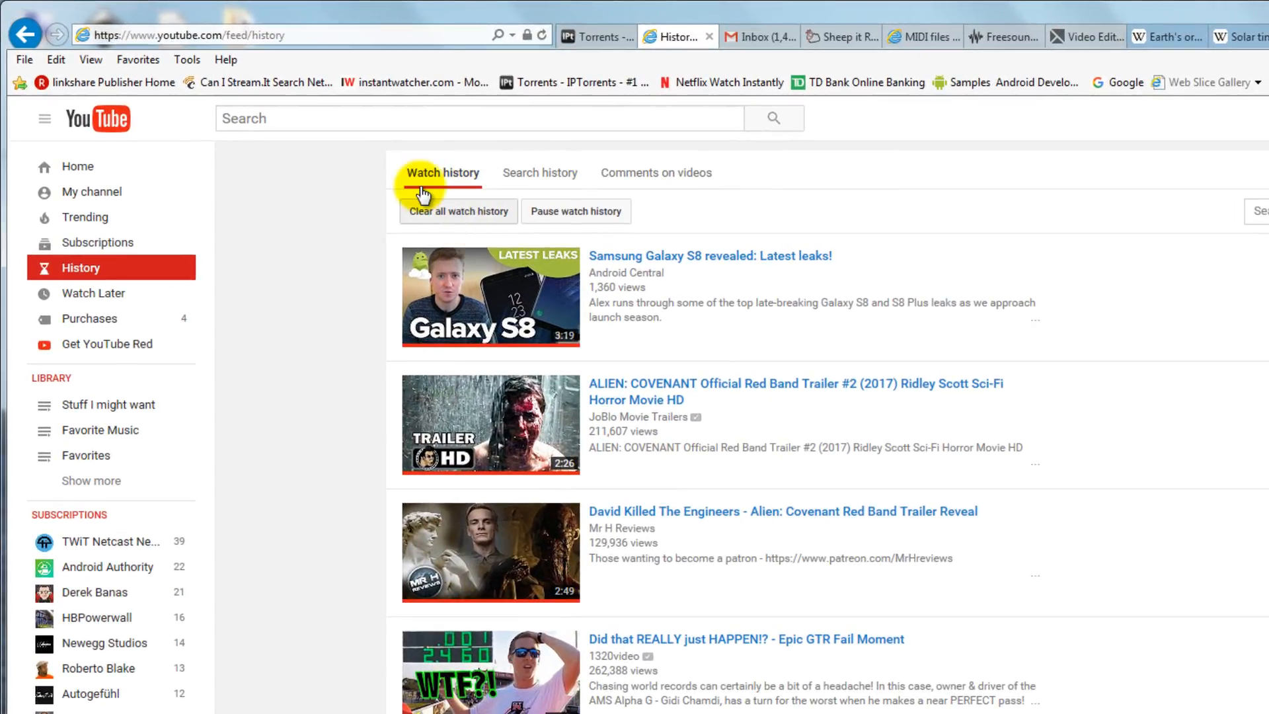
mouse_move(705, 524)
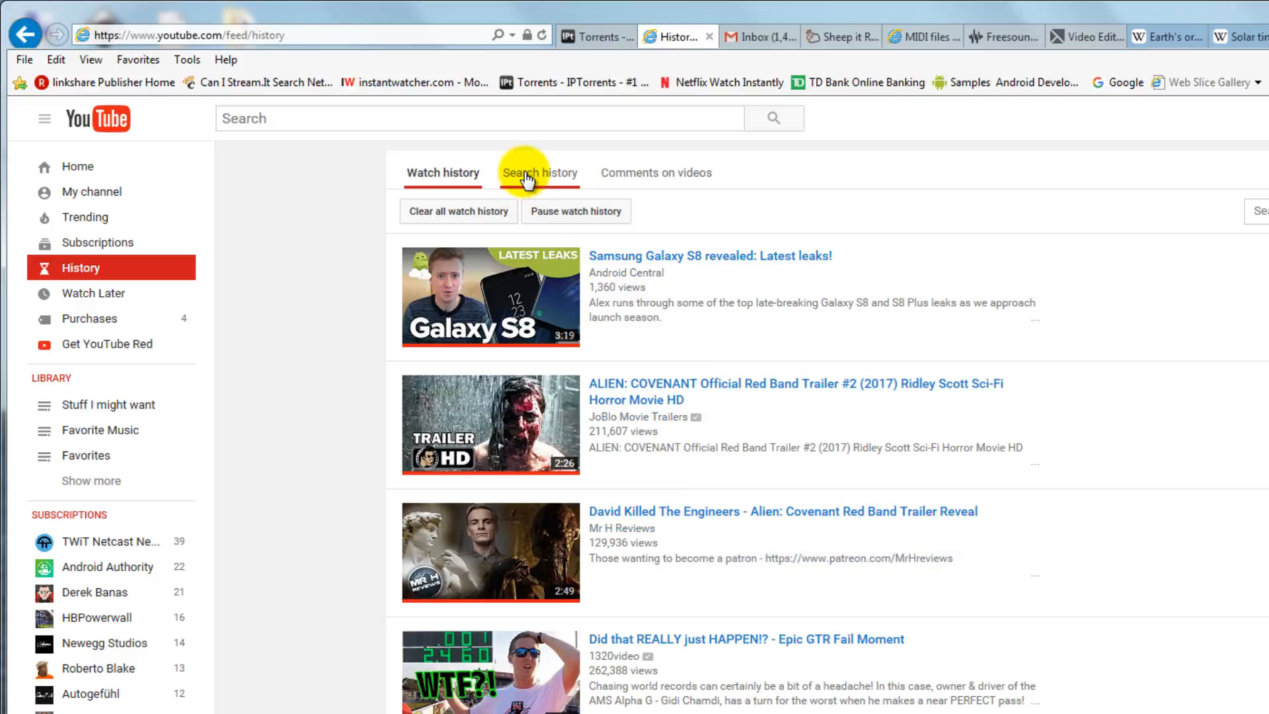
mouse_move(656, 346)
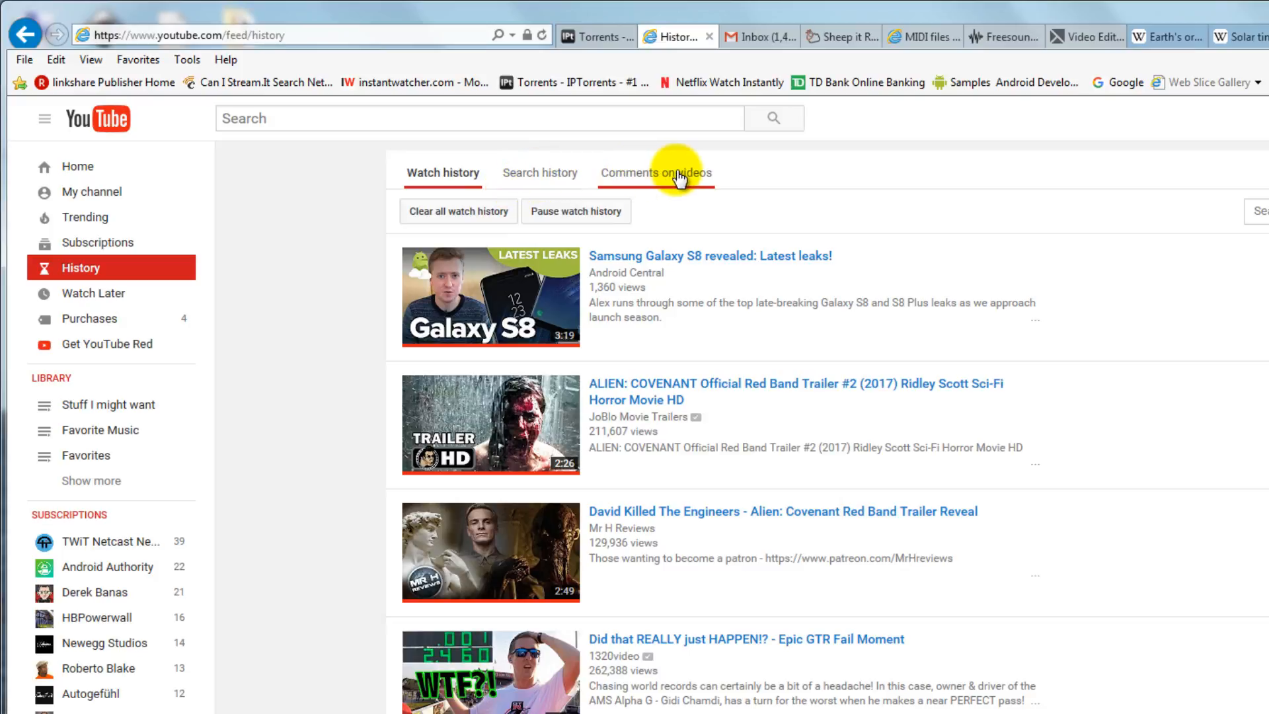
mouse_move(682, 181)
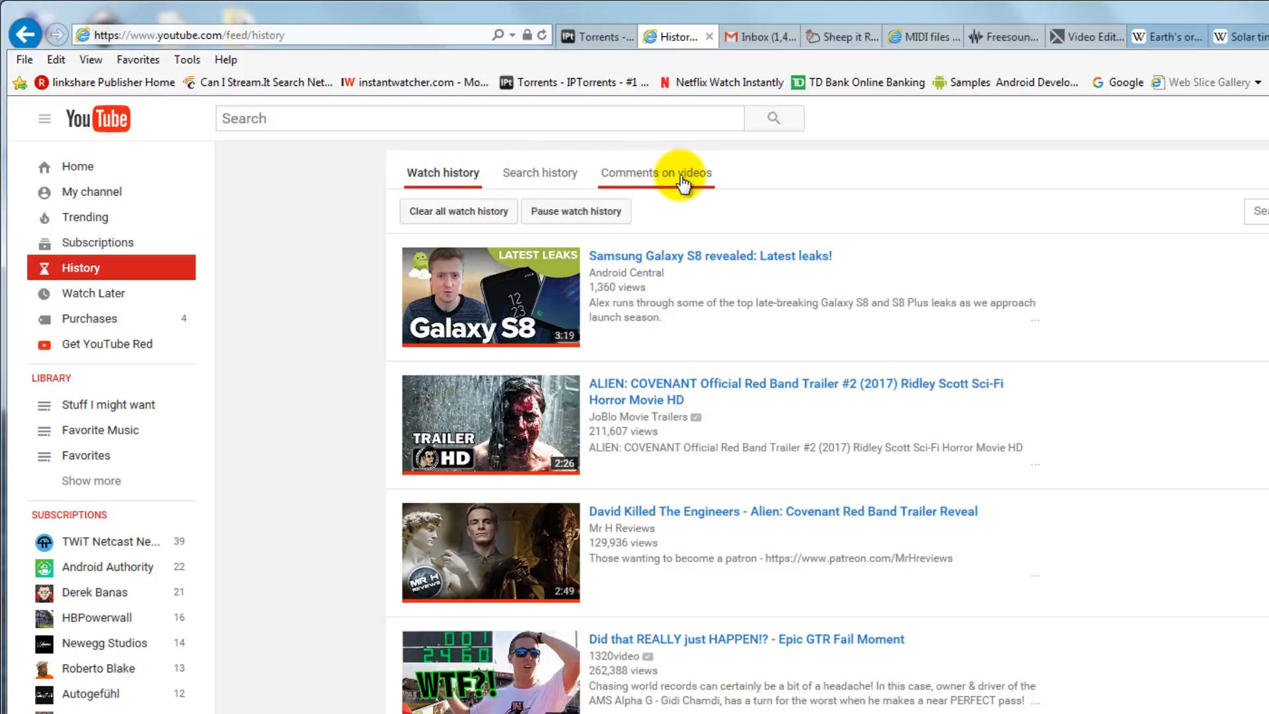
mouse_move(671, 178)
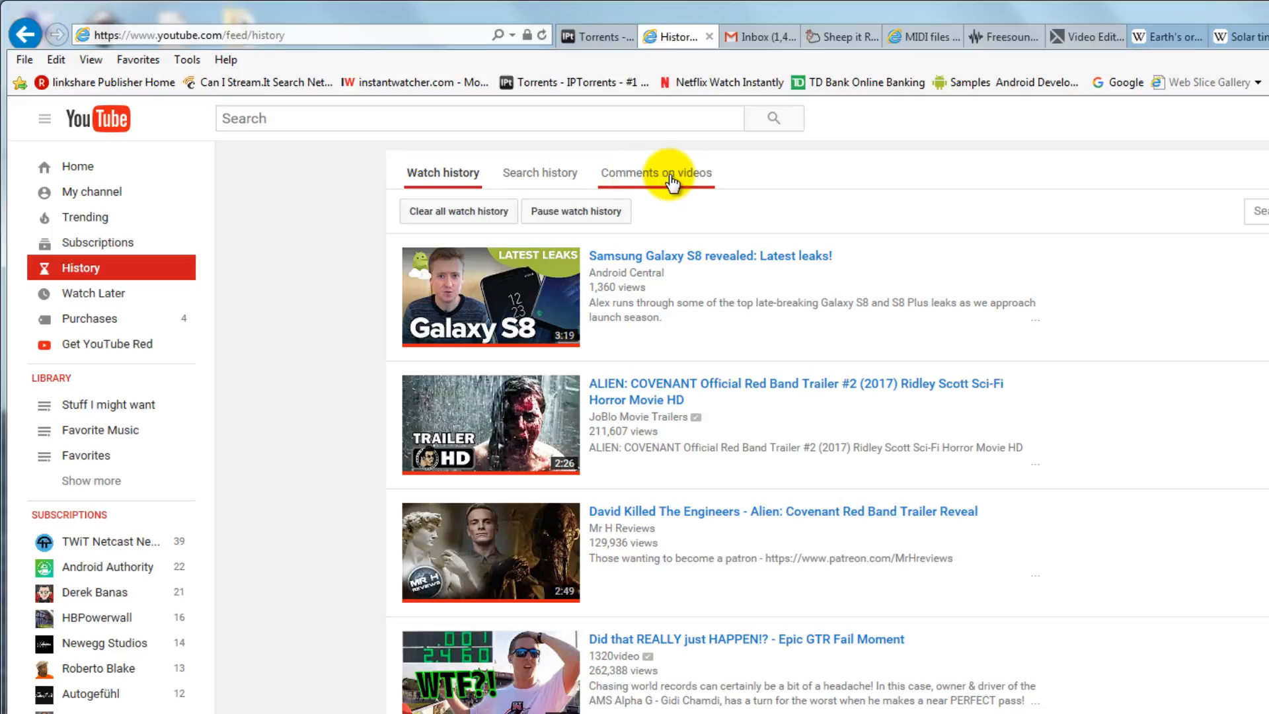
click(655, 172)
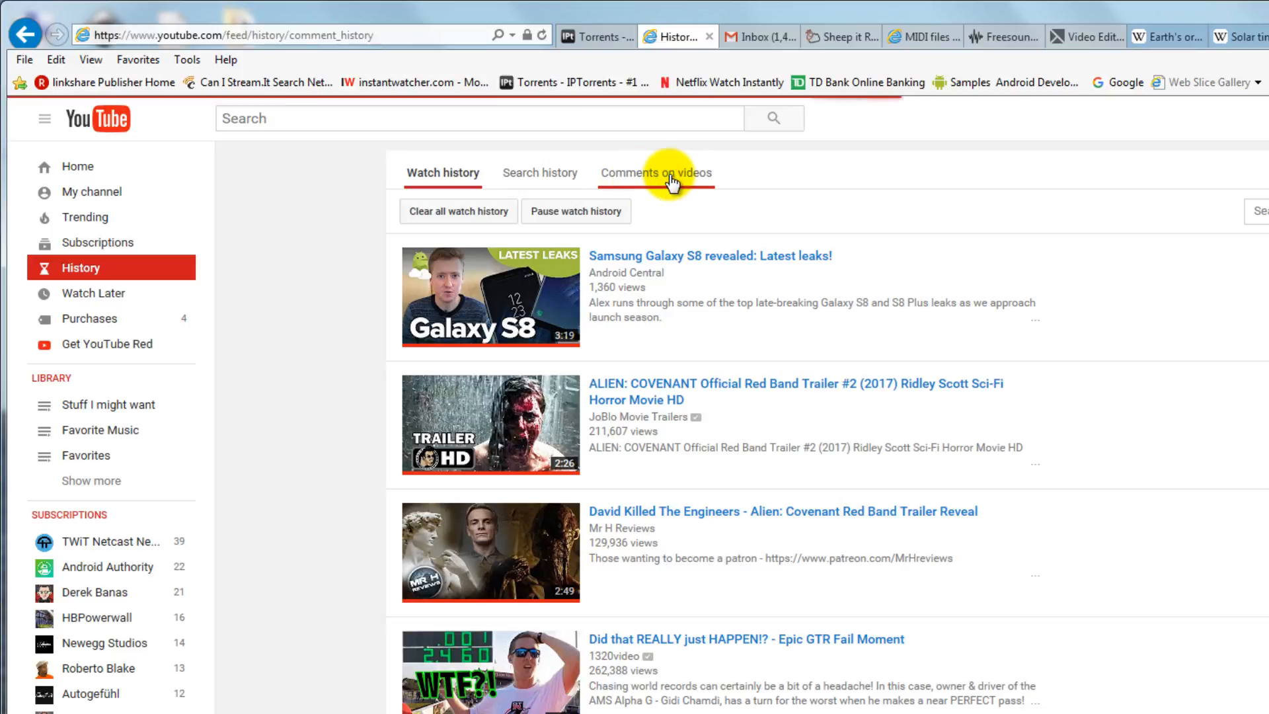
click(655, 172)
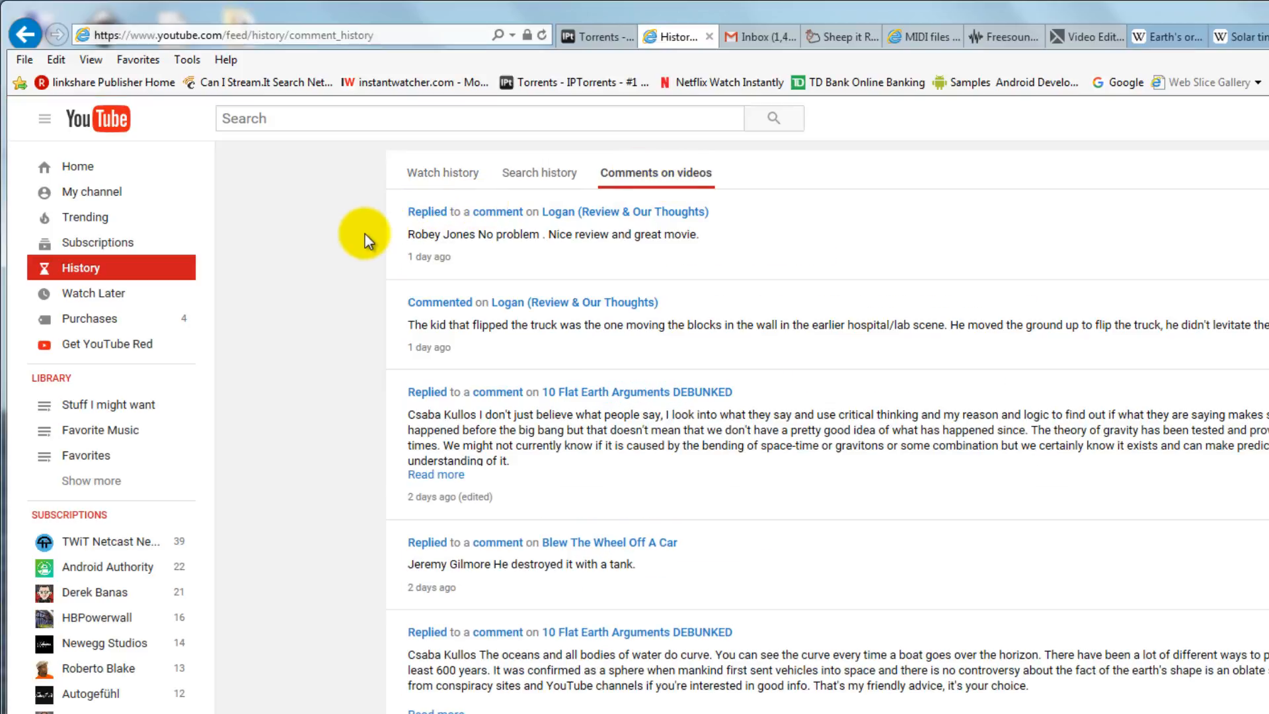
mouse_move(437, 259)
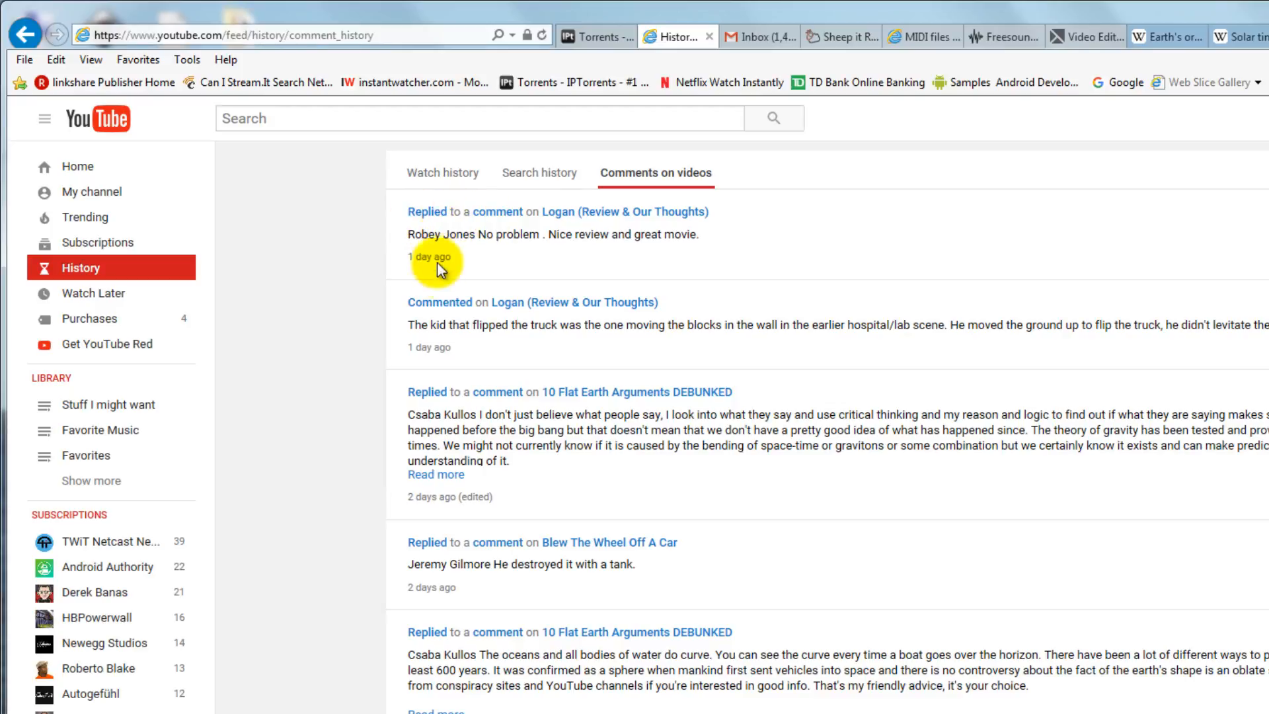
mouse_move(644, 211)
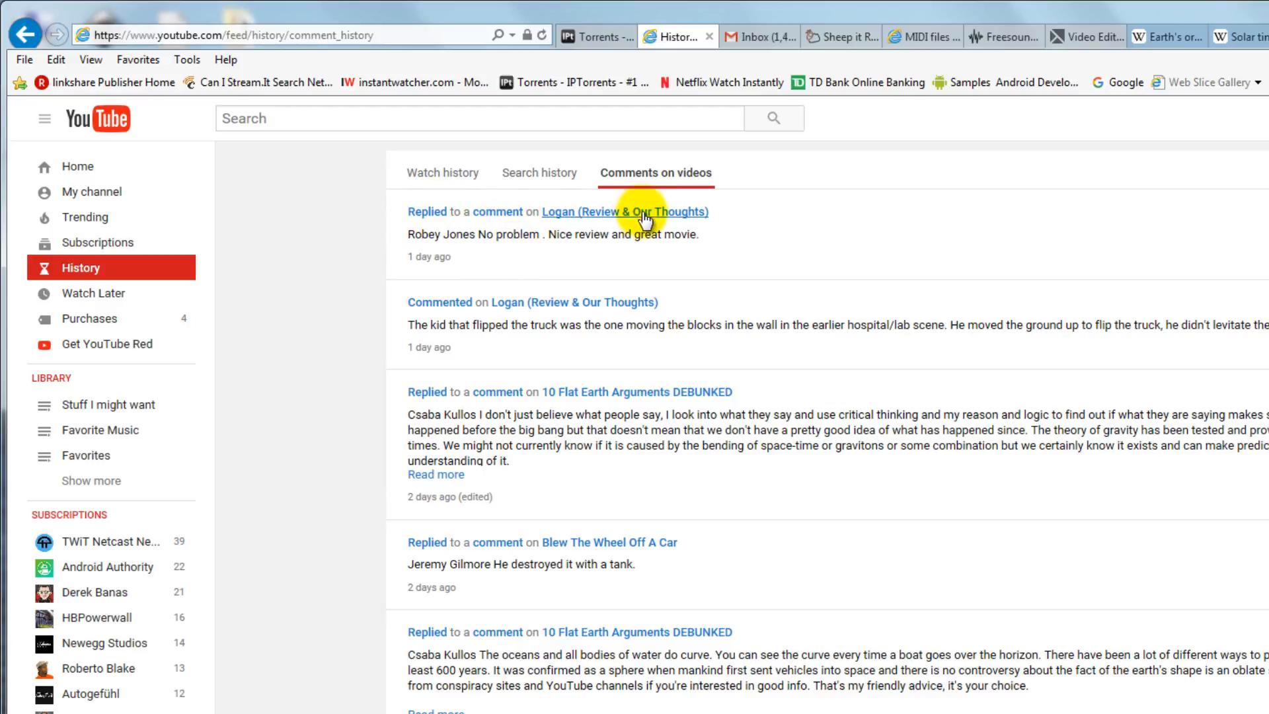
mouse_move(426, 211)
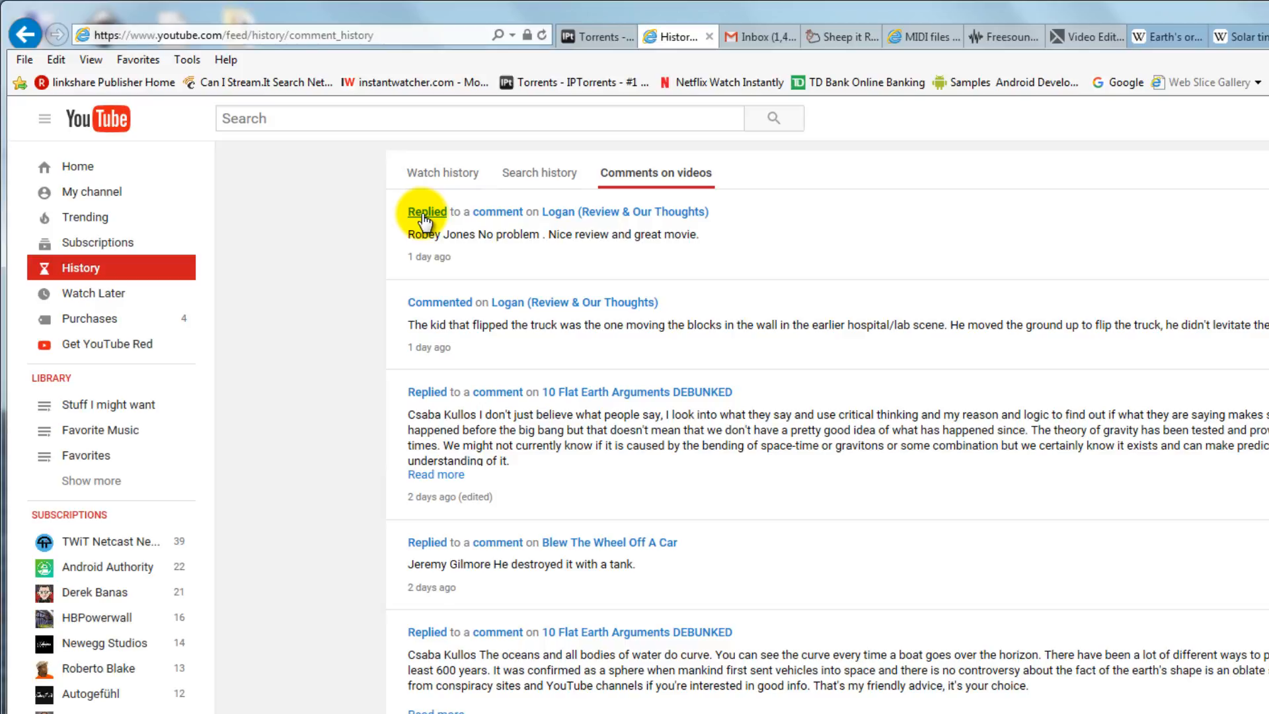
mouse_move(624, 212)
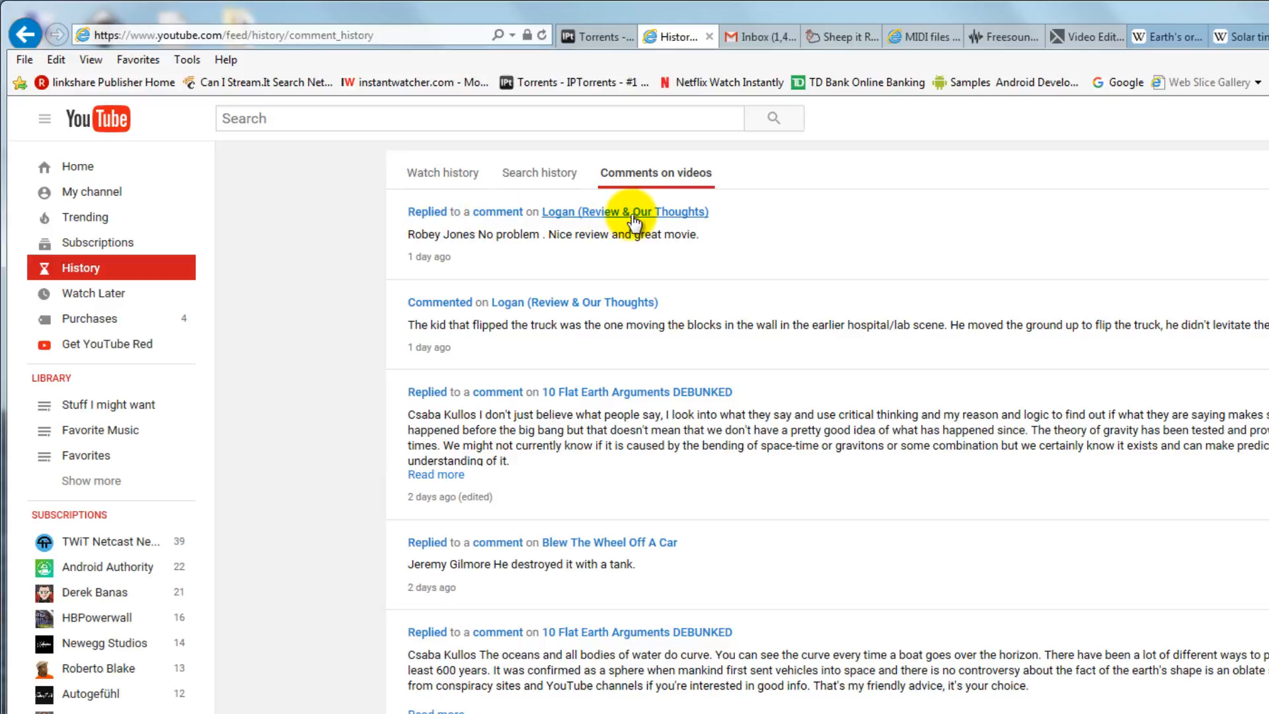
mouse_move(444, 514)
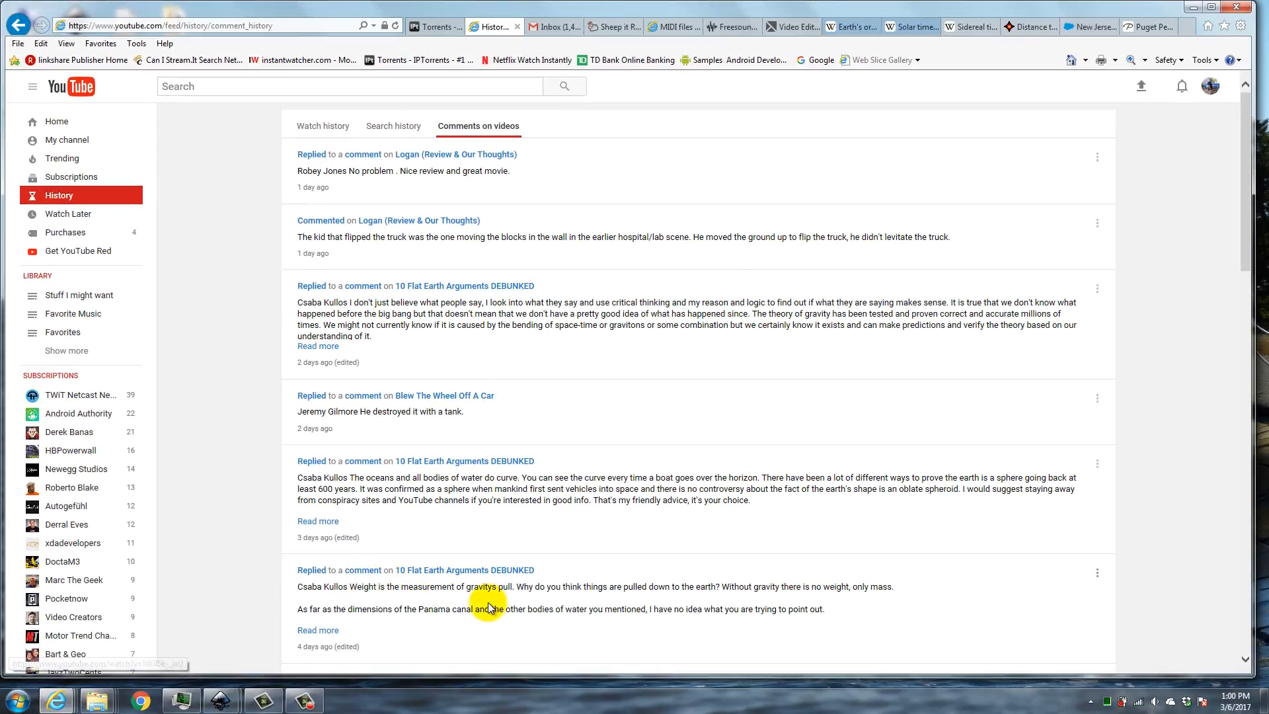
scroll(down, 3)
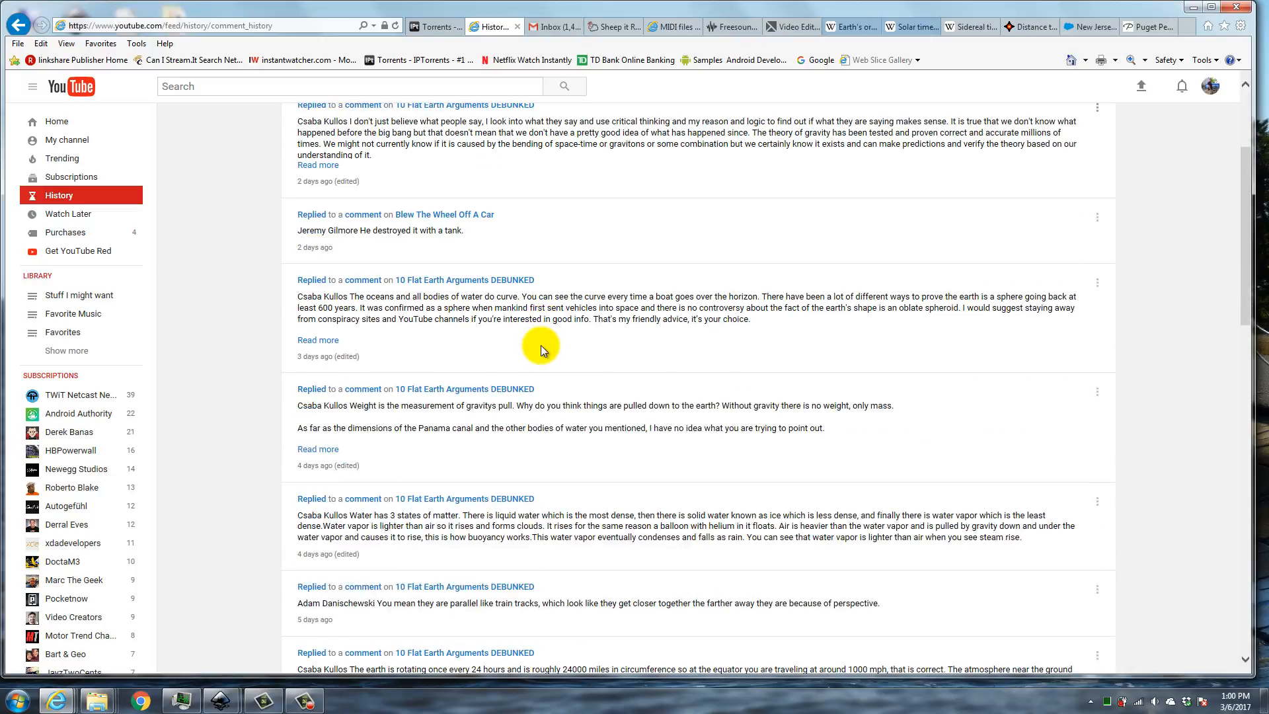
scroll(up, 3)
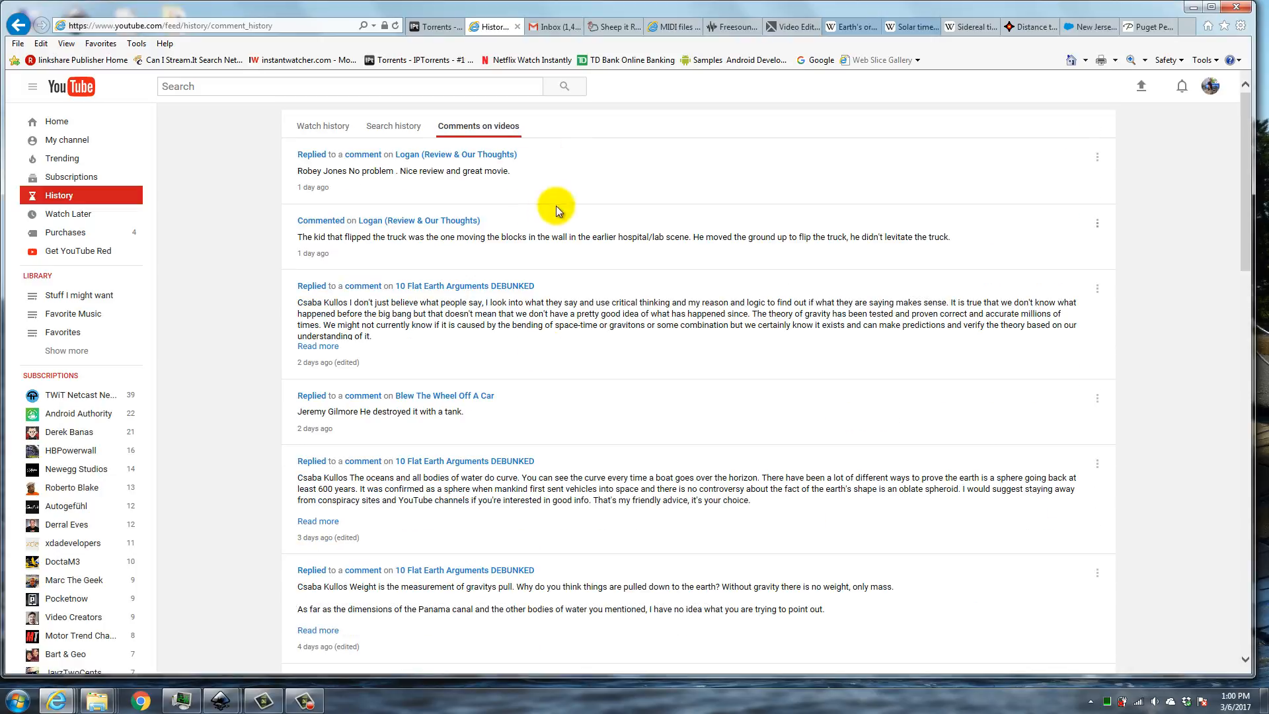
mouse_move(566, 271)
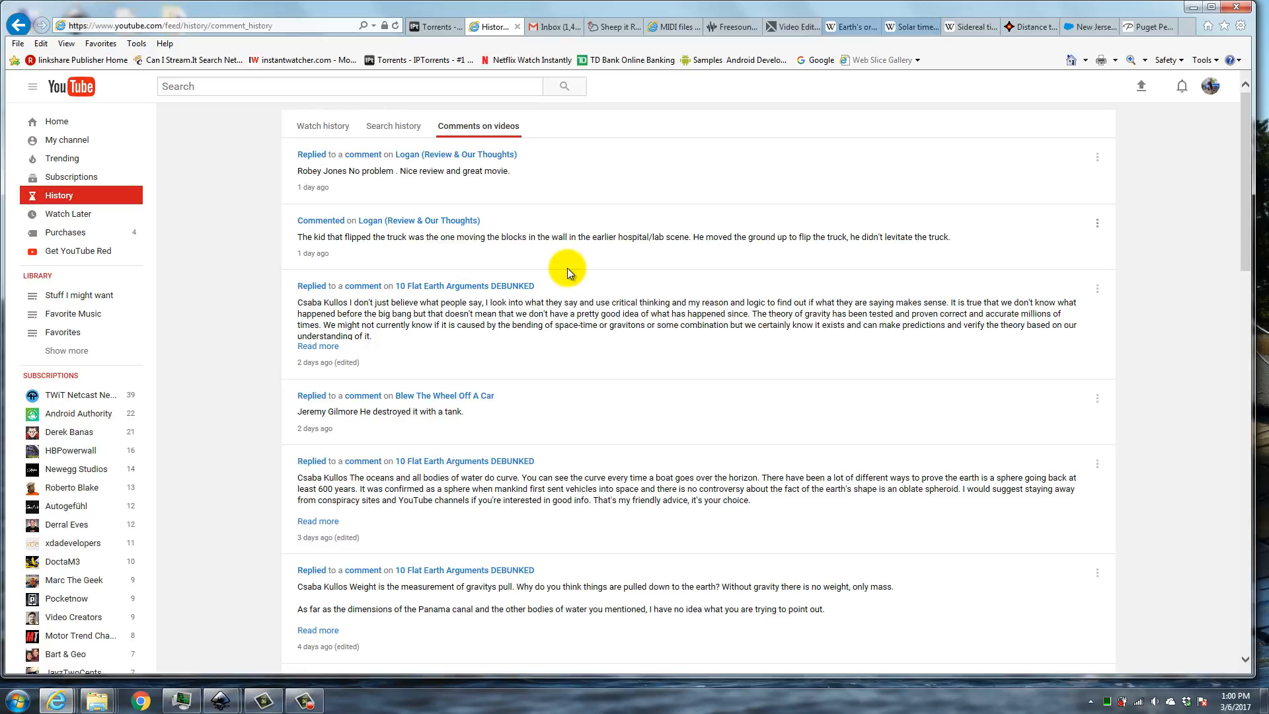
mouse_move(633, 323)
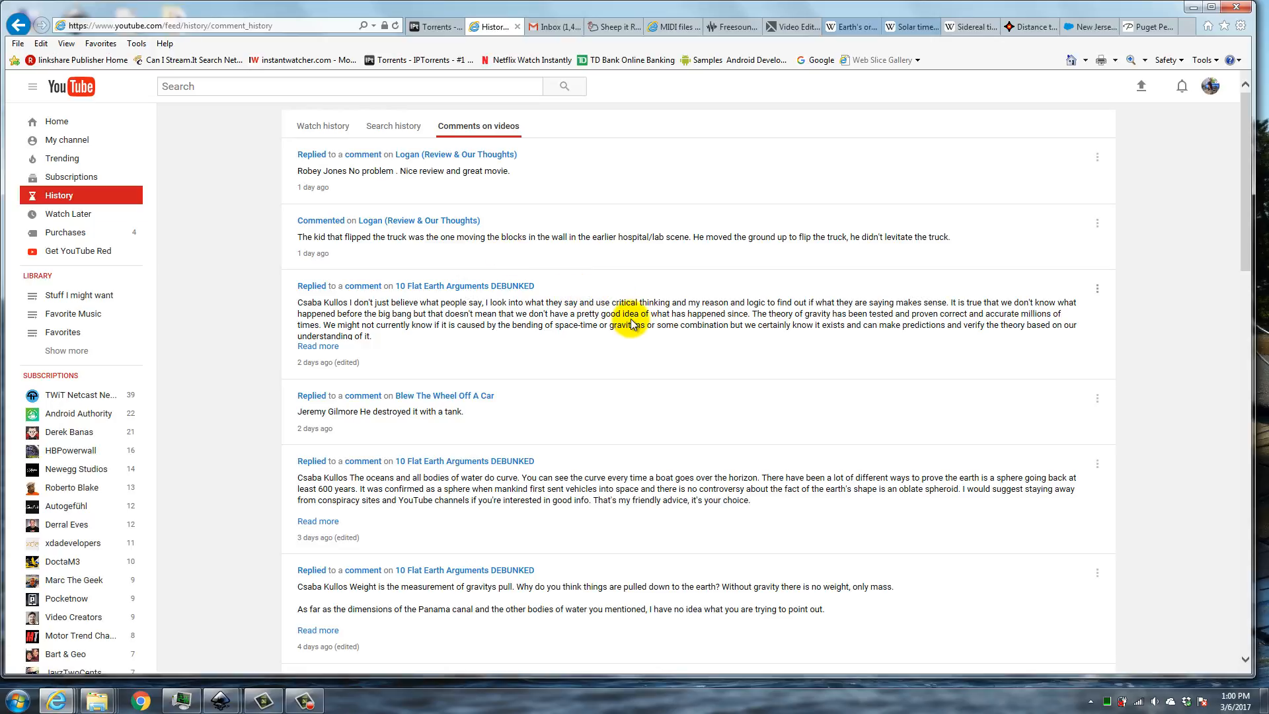